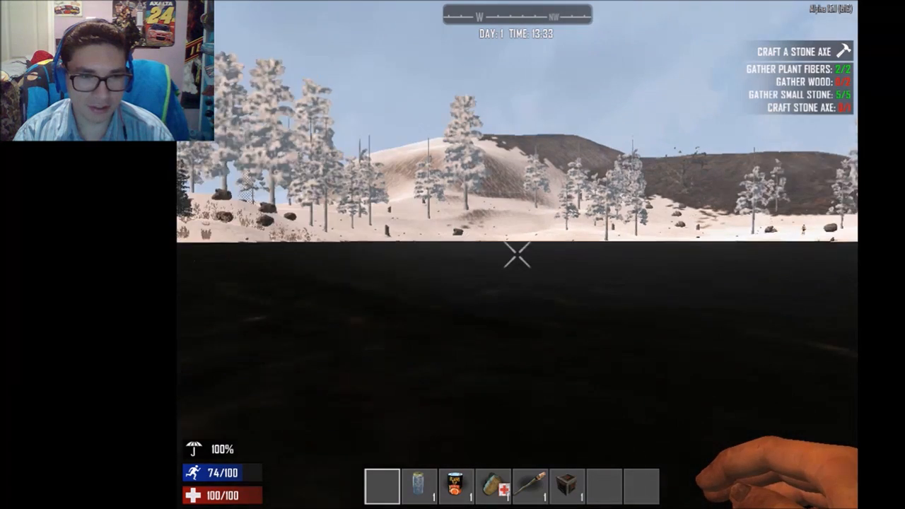
mouse_move(516, 255)
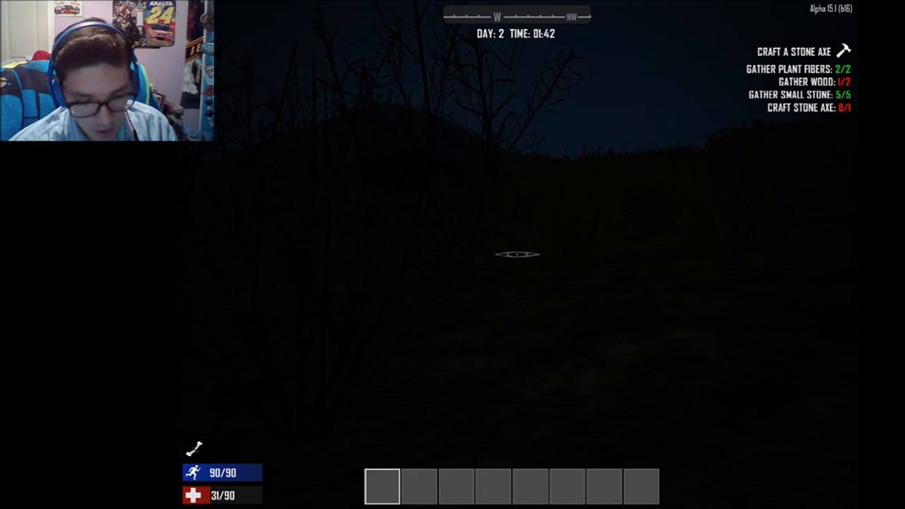
Step: Read the inventory descriptions of Plant Fibers, Goldenrod Flower and Wood, then close the inventory
key(tab)
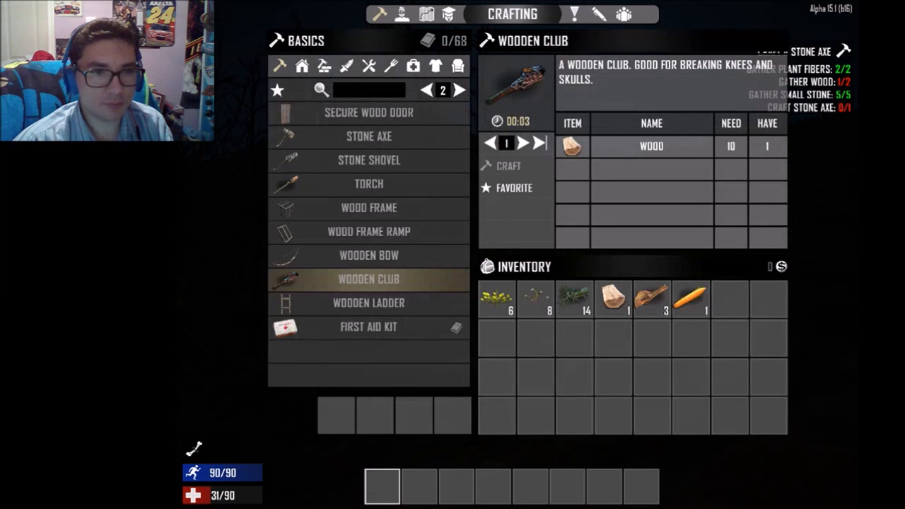
mouse_move(497, 297)
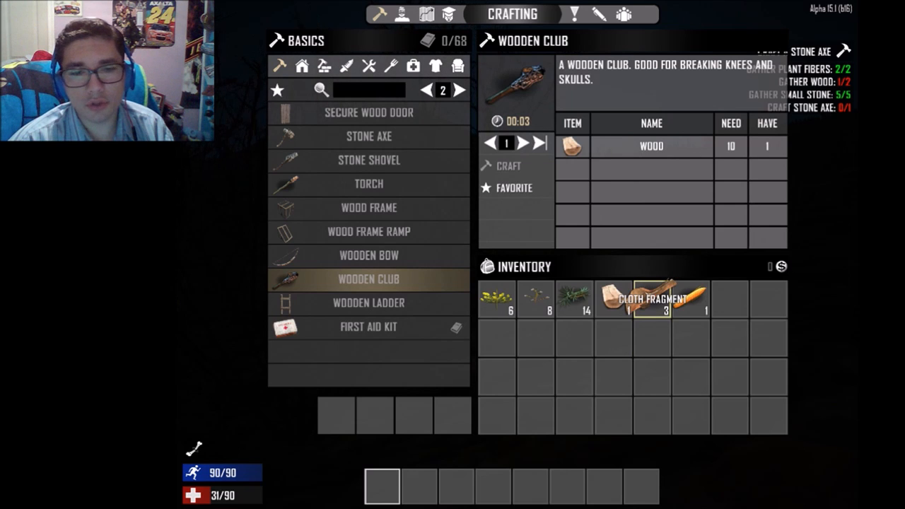
key(escape)
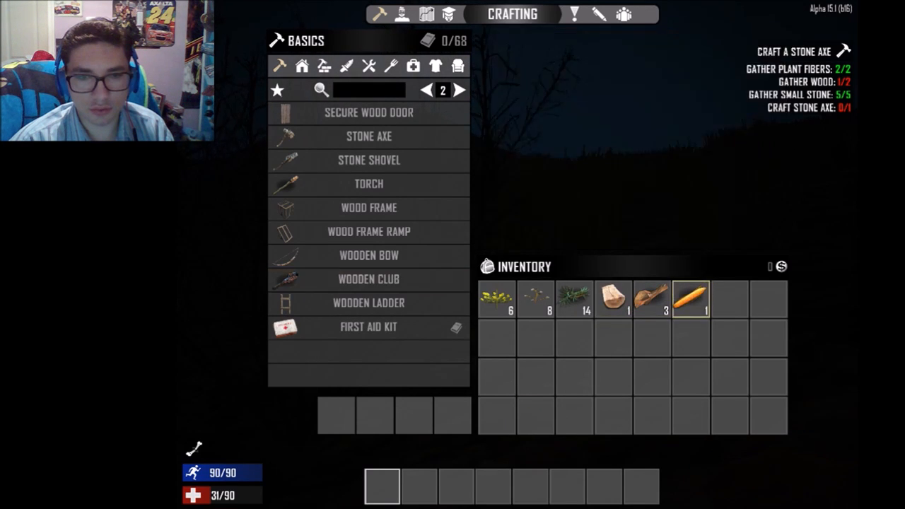
click(691, 298)
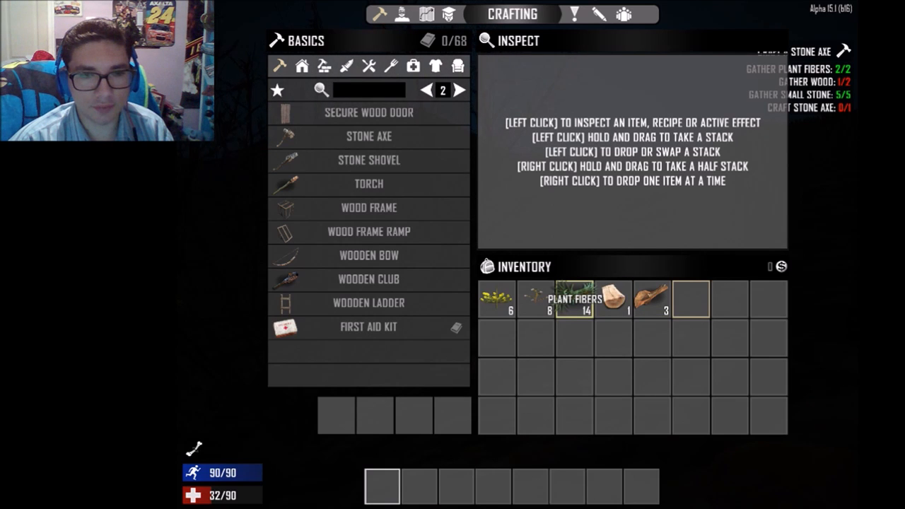
click(575, 299)
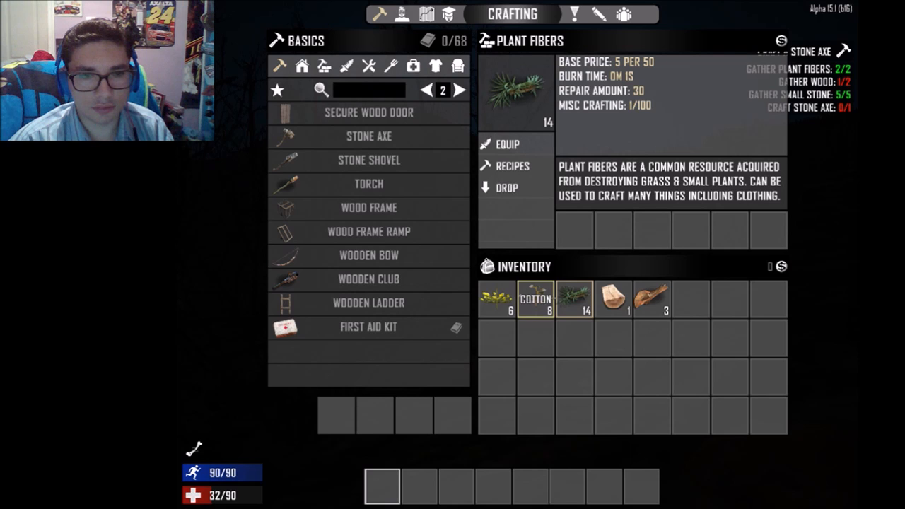
click(496, 298)
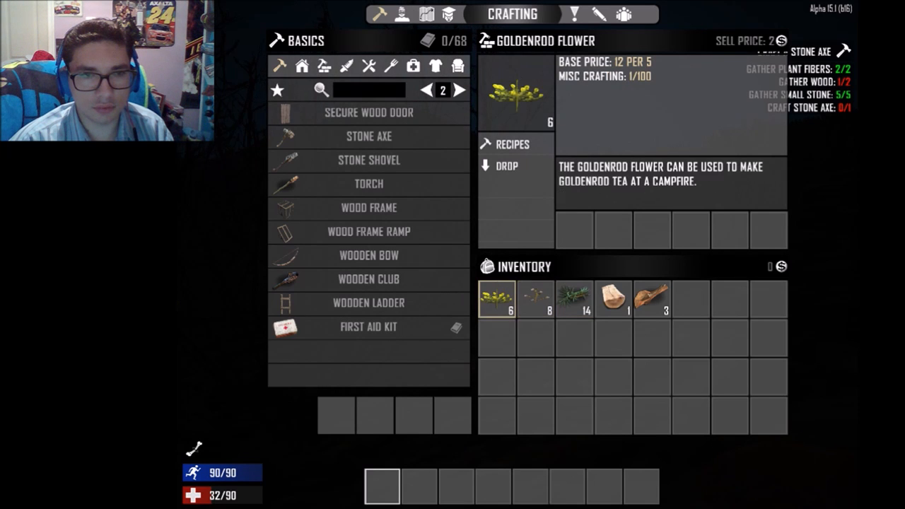
click(612, 298)
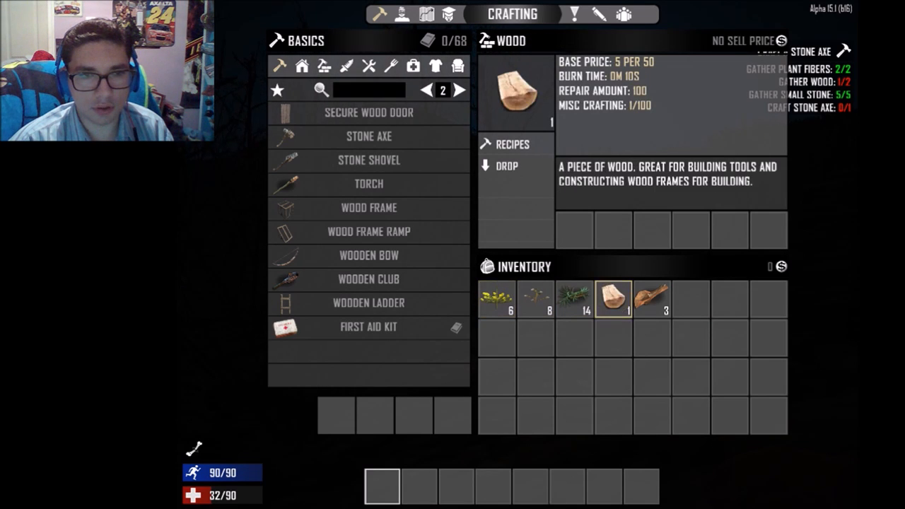
key(Escape)
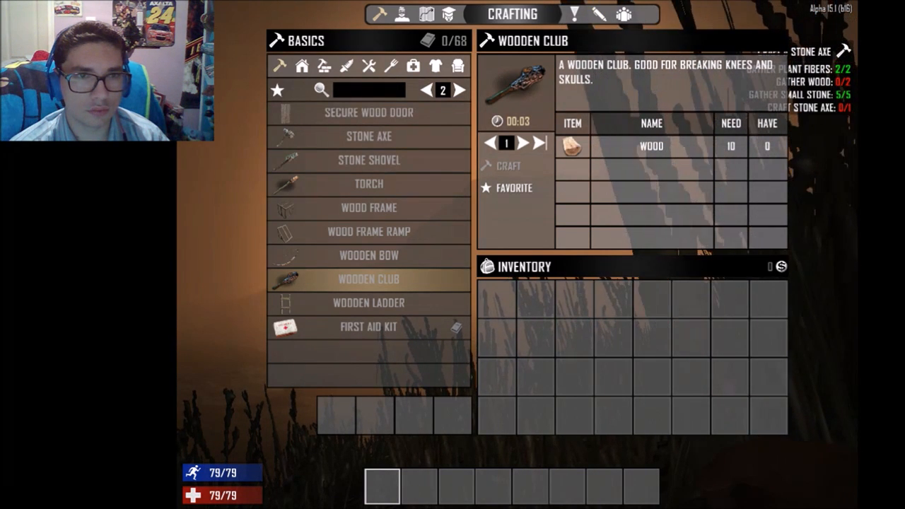
Step: Close the crafting screen to return to the grassy day 2 landscape at dusk
key(Escape)
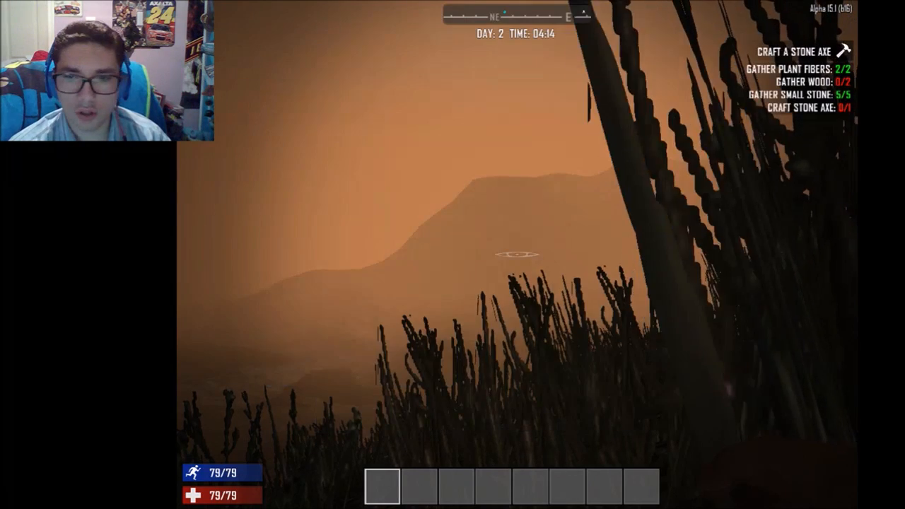